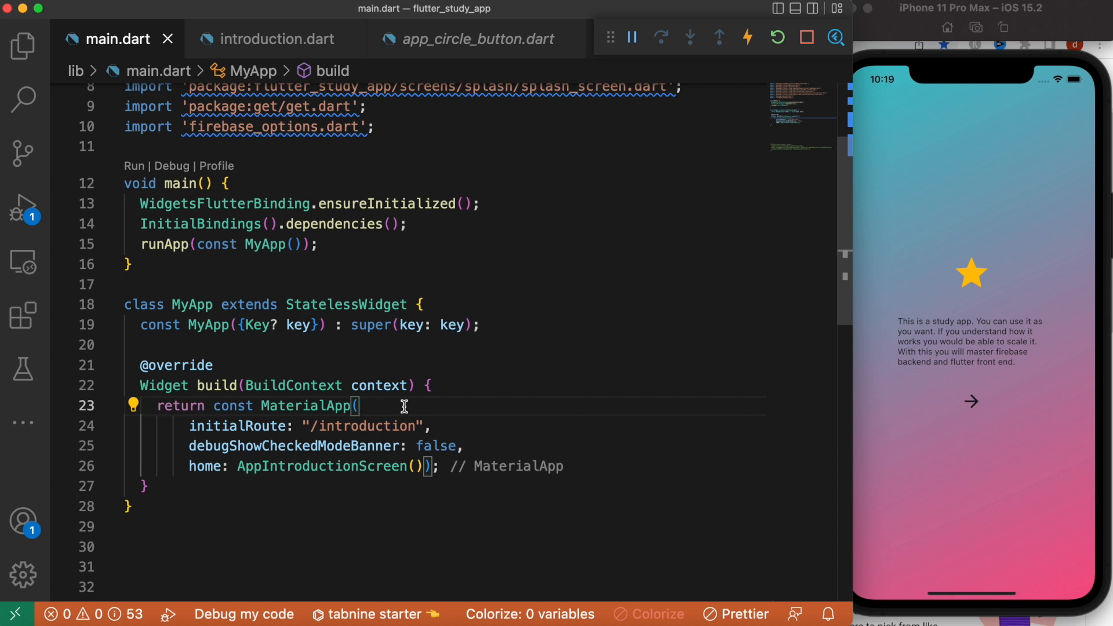
mouse_move(229, 425)
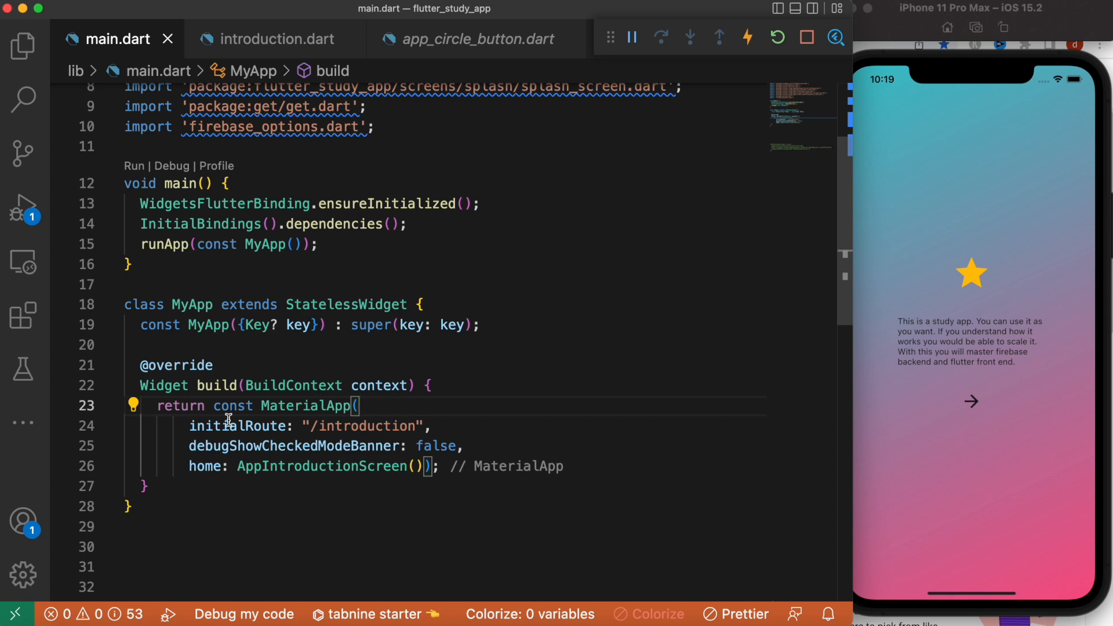
mouse_move(542, 452)
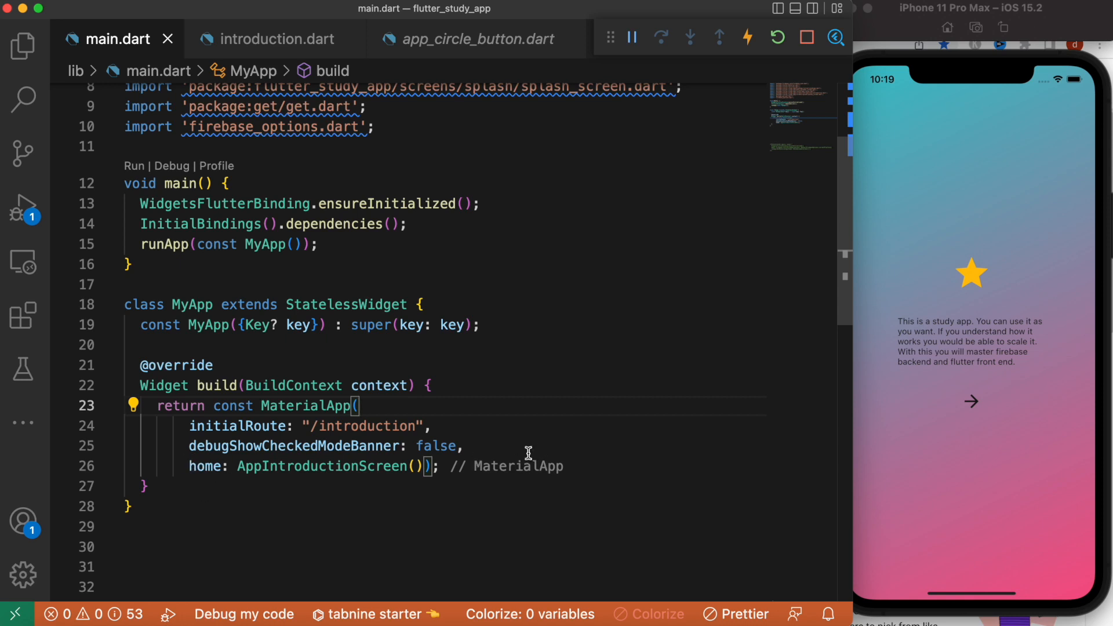
Jump from AppIntroductionScreen in main.dart to its definition in introduction.dart
double_click(320, 466)
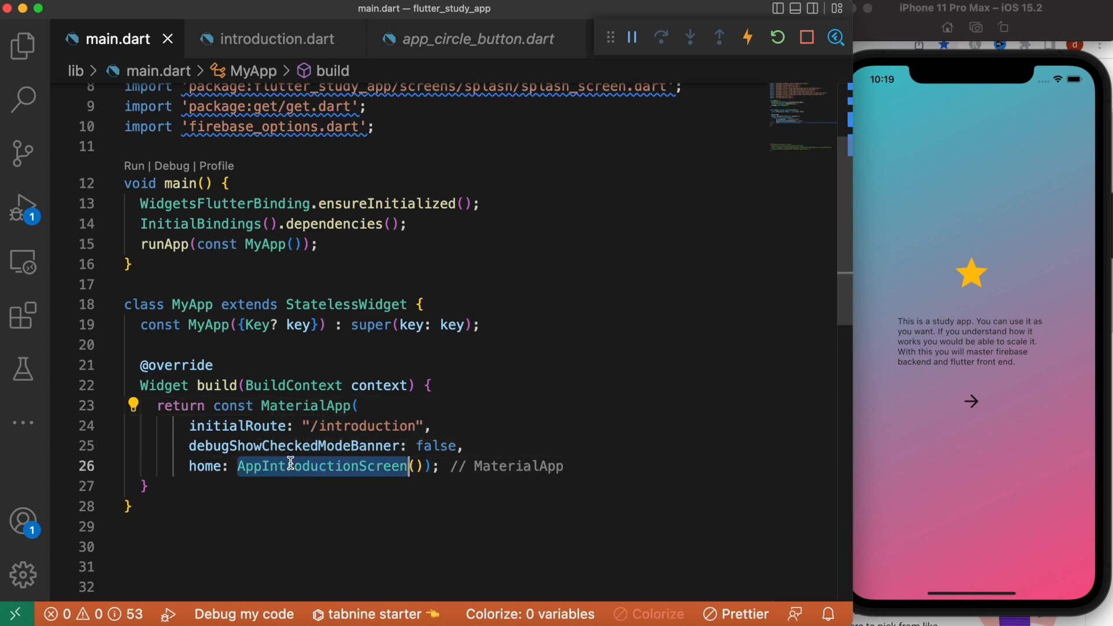
click(271, 39)
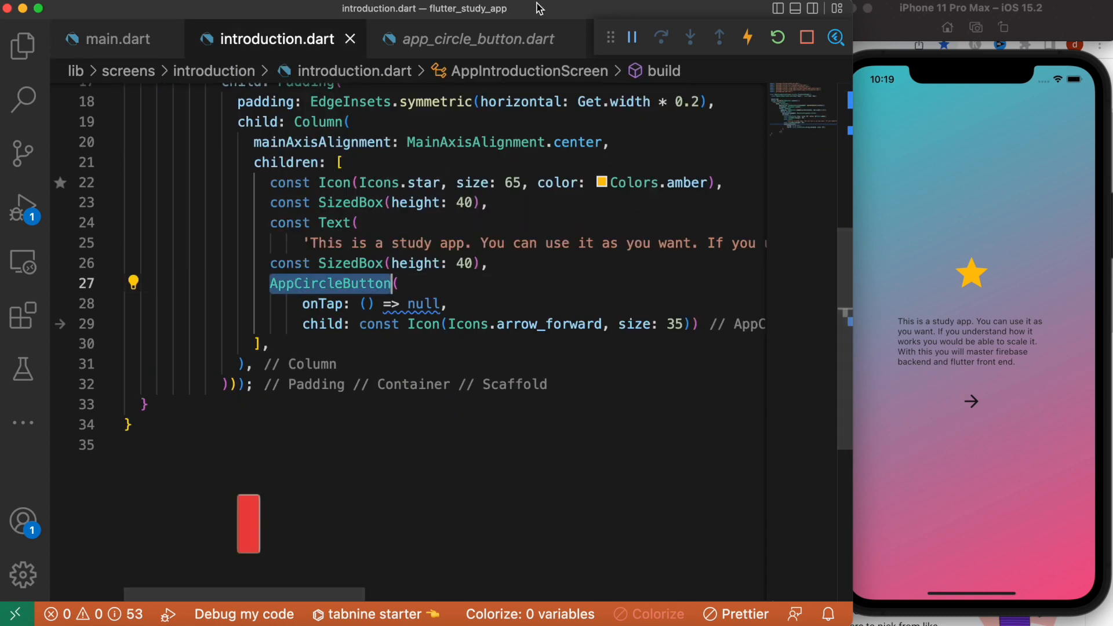
Review AppCircleButton's Material-wrapped InkWell in app_circle_button.dart, then return to main.dart
click(468, 39)
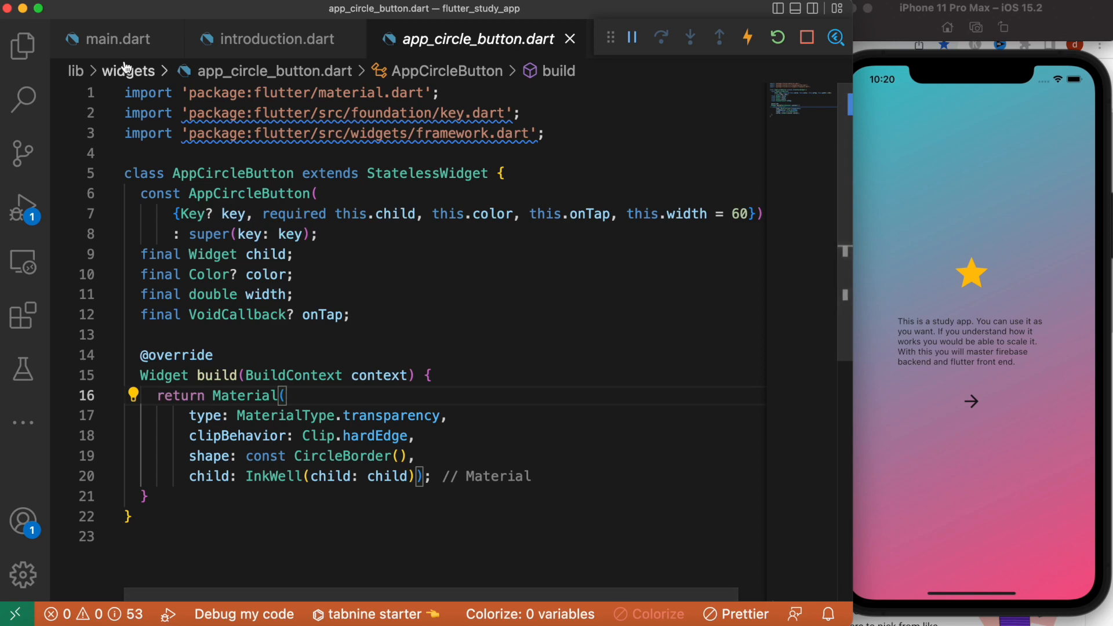
click(111, 39)
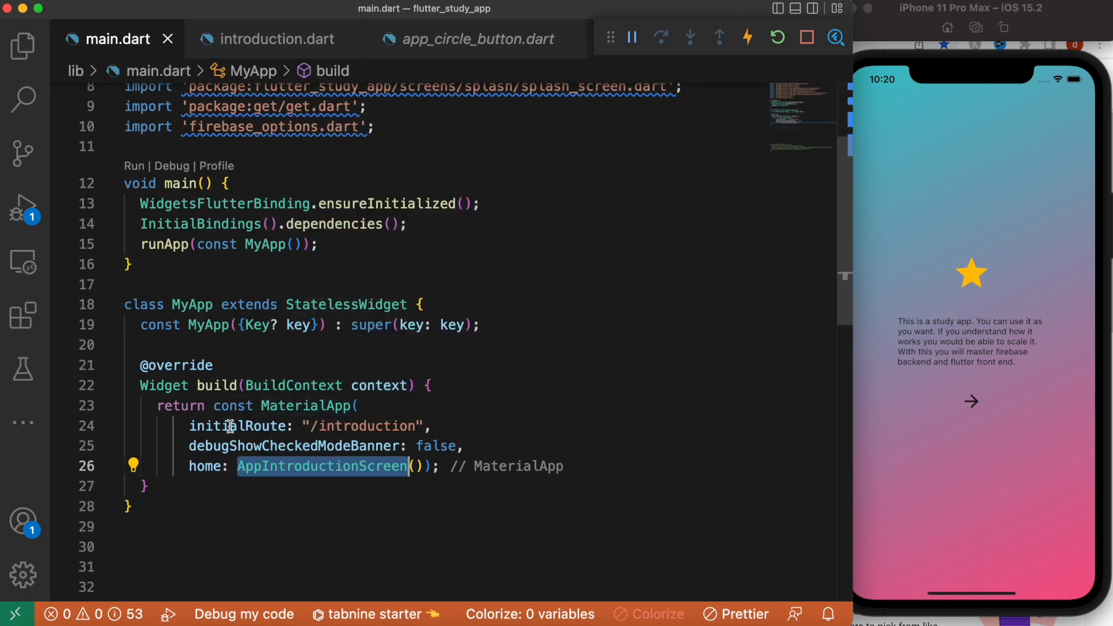
click(476, 39)
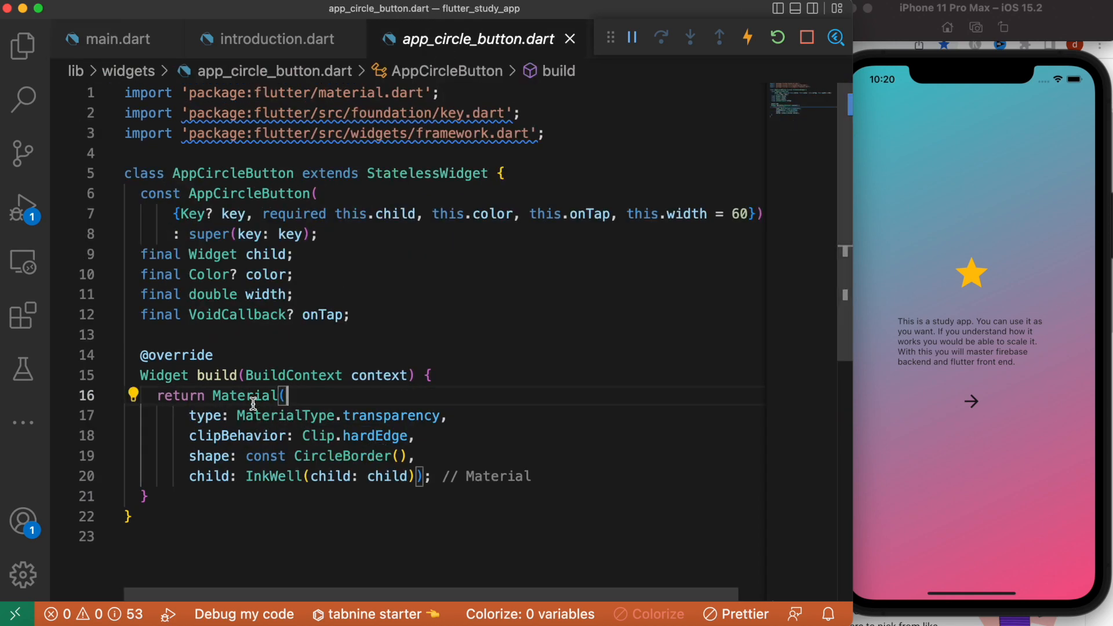
double_click(247, 396)
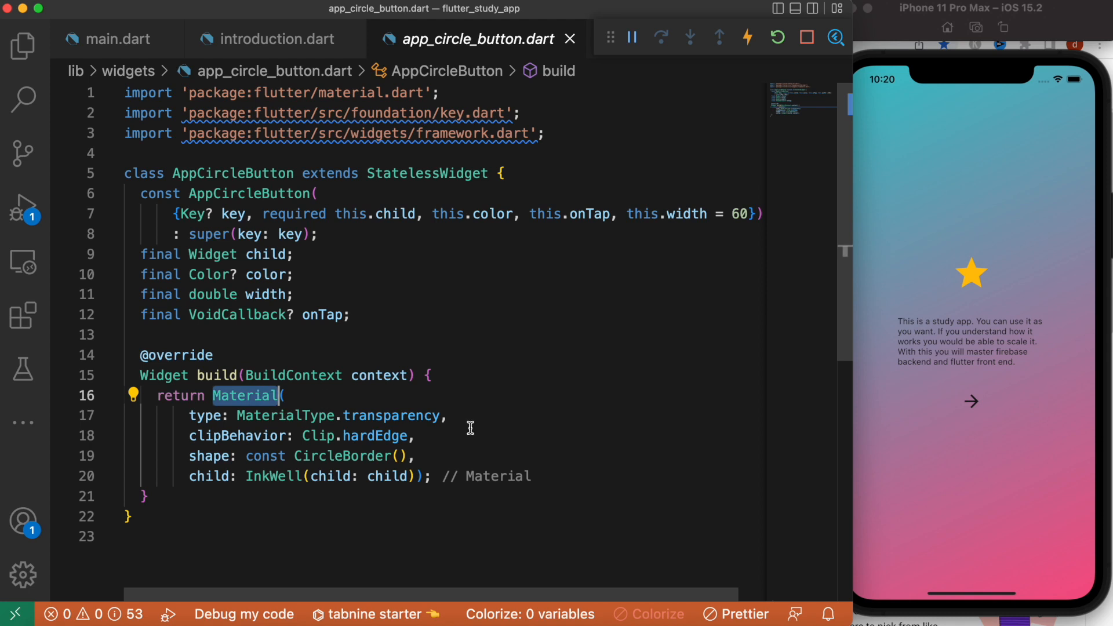
click(106, 39)
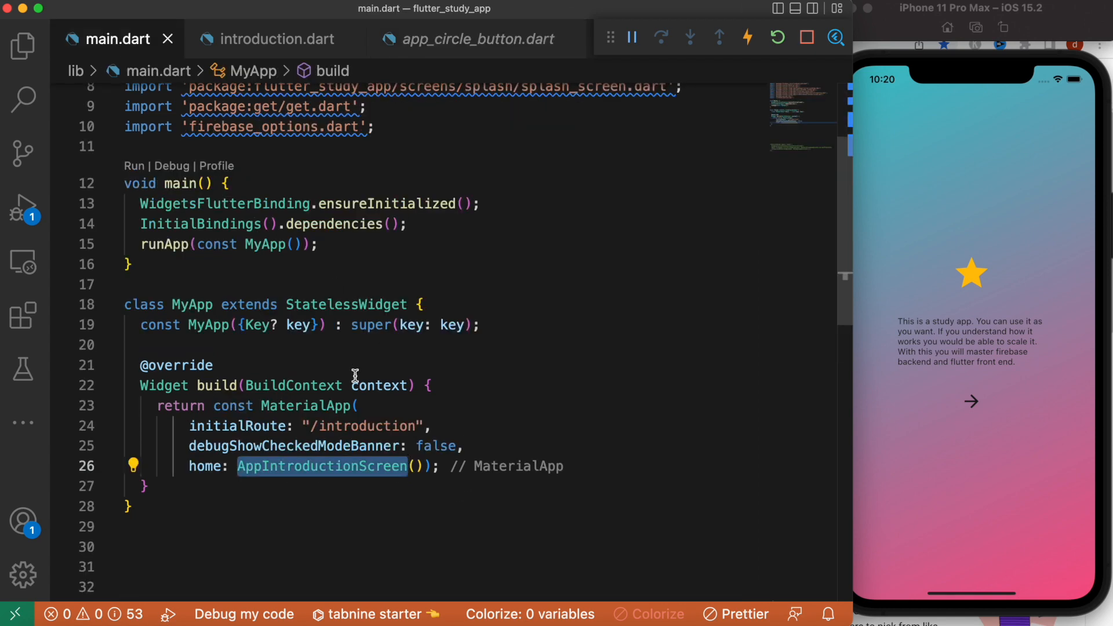
Bring app_circle_button.dart back into view to study the Material type and shape
click(468, 40)
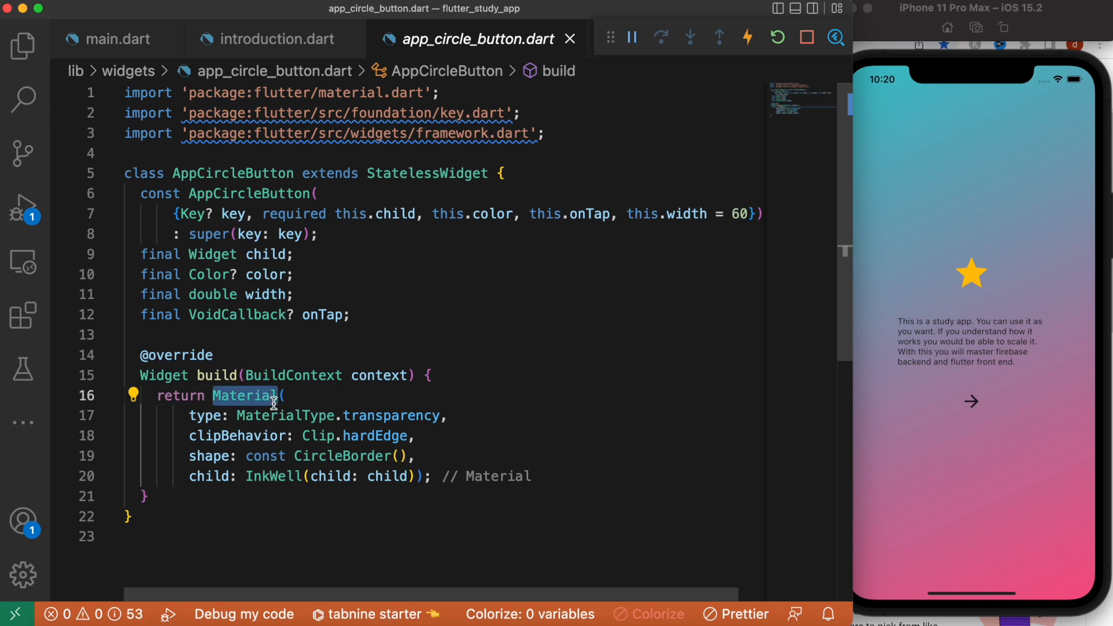
mouse_move(328, 397)
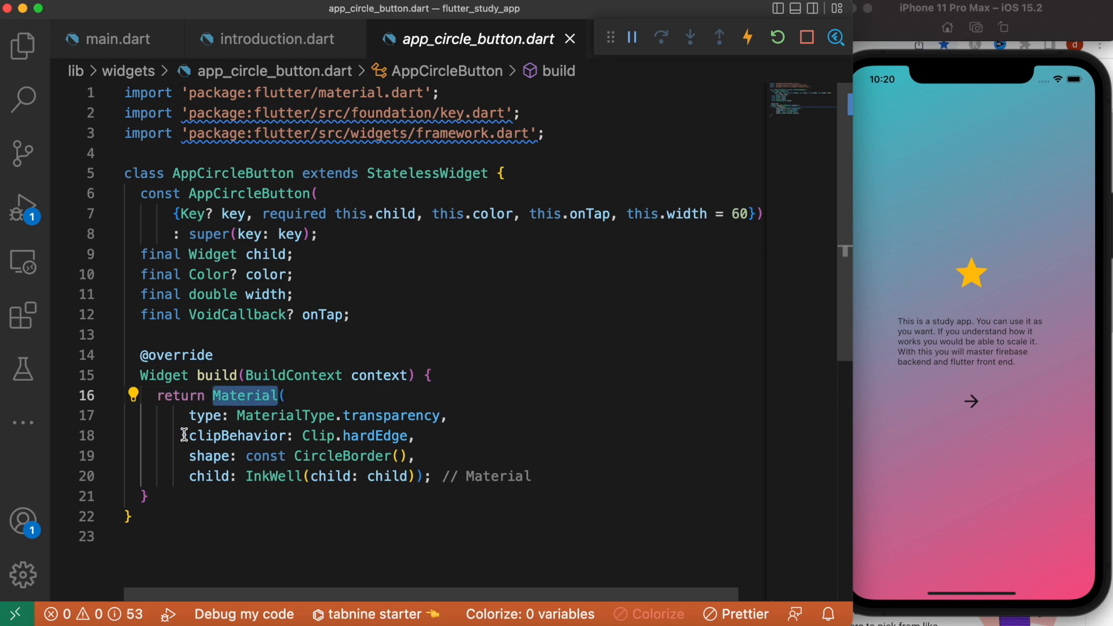
mouse_move(293, 415)
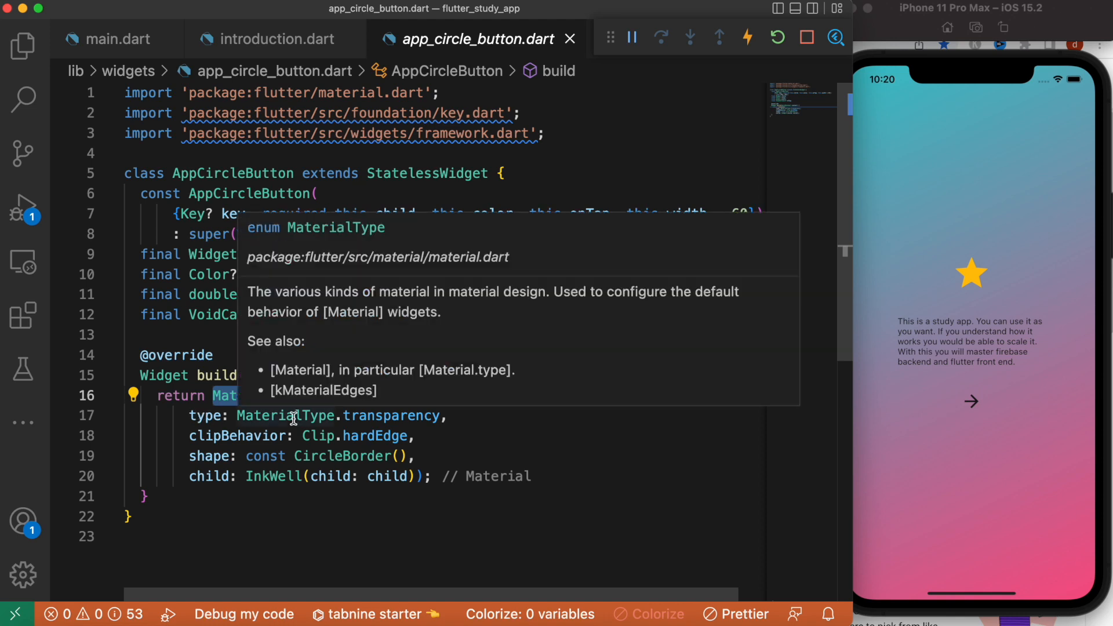
mouse_move(463, 425)
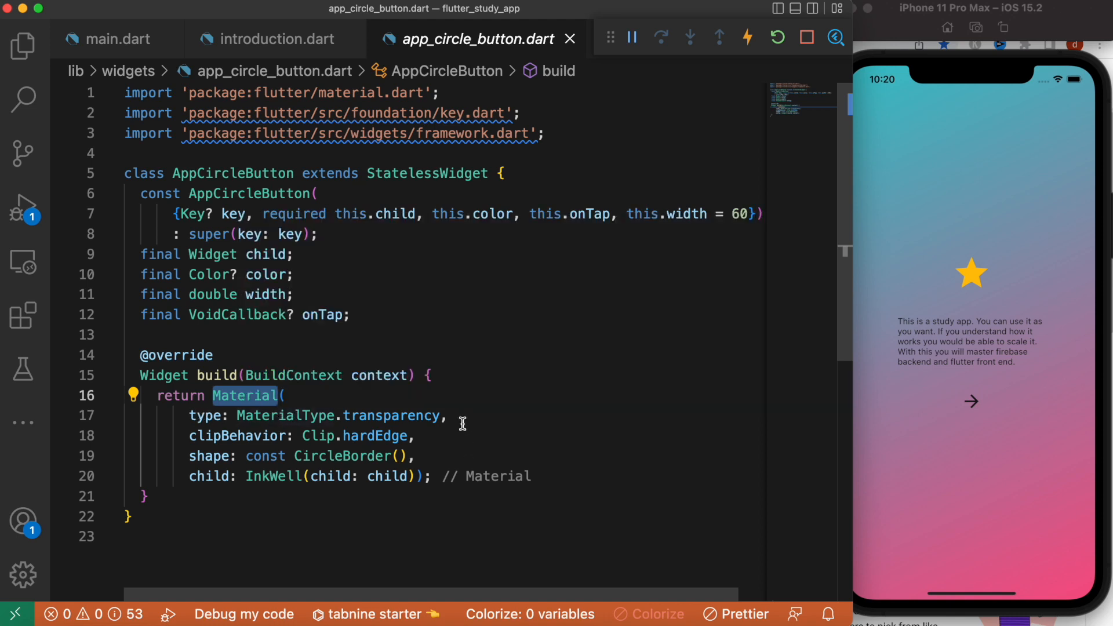
mouse_move(248, 408)
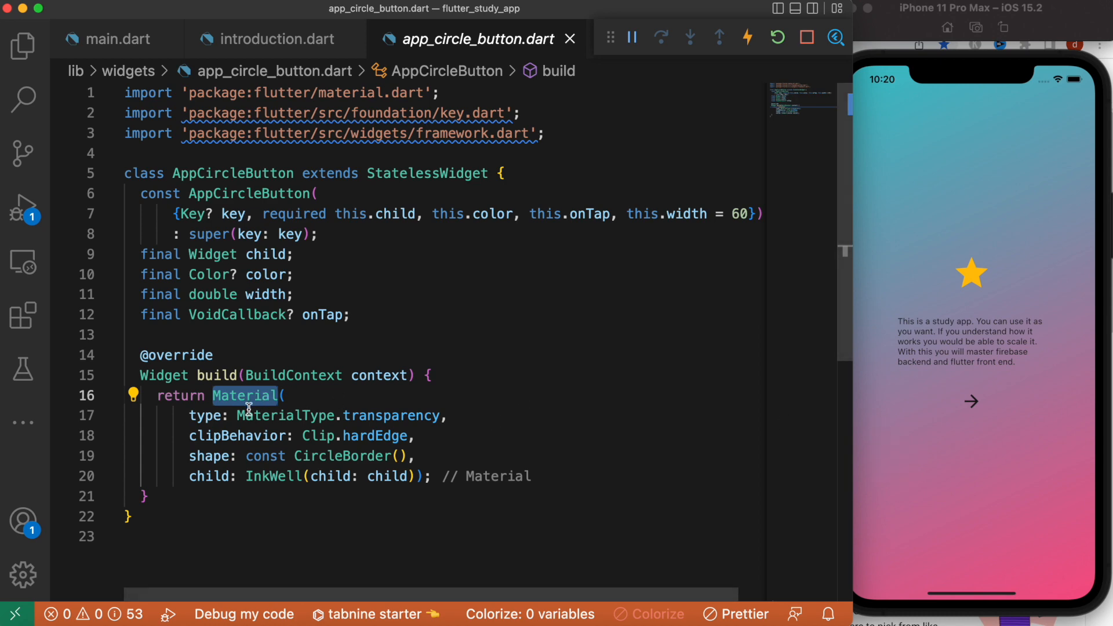
mouse_move(914, 397)
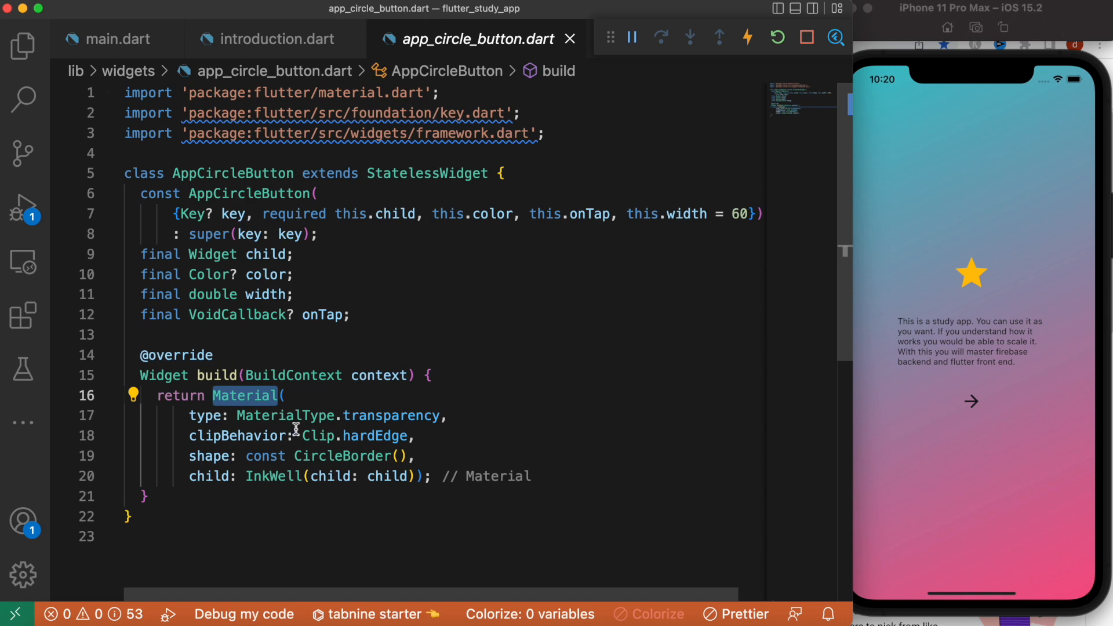
mouse_move(419, 424)
text(//)
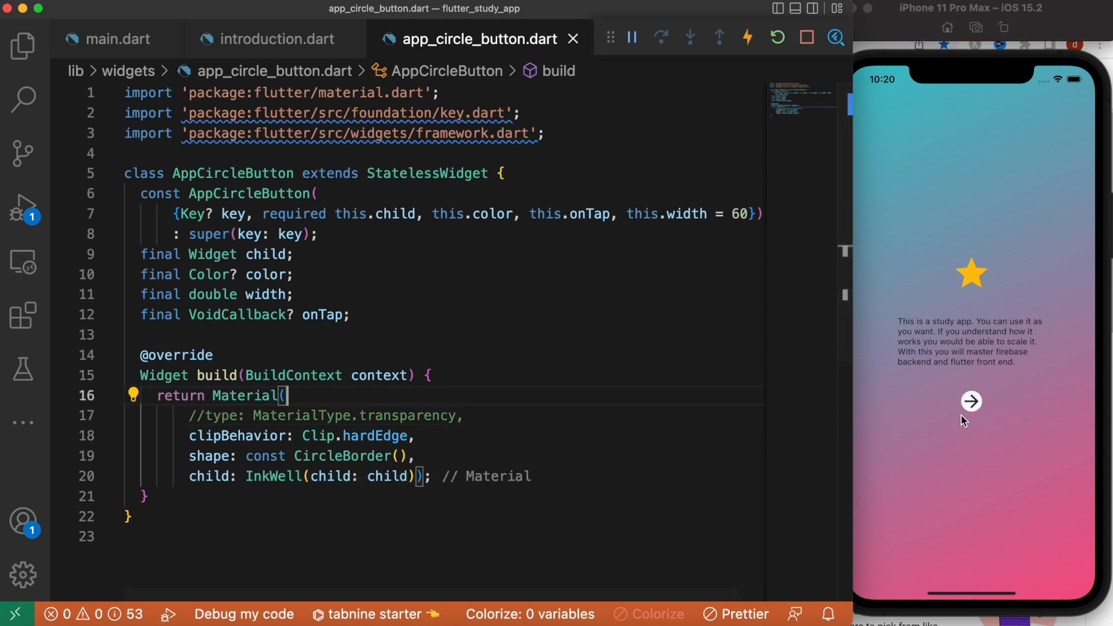
mouse_move(899, 445)
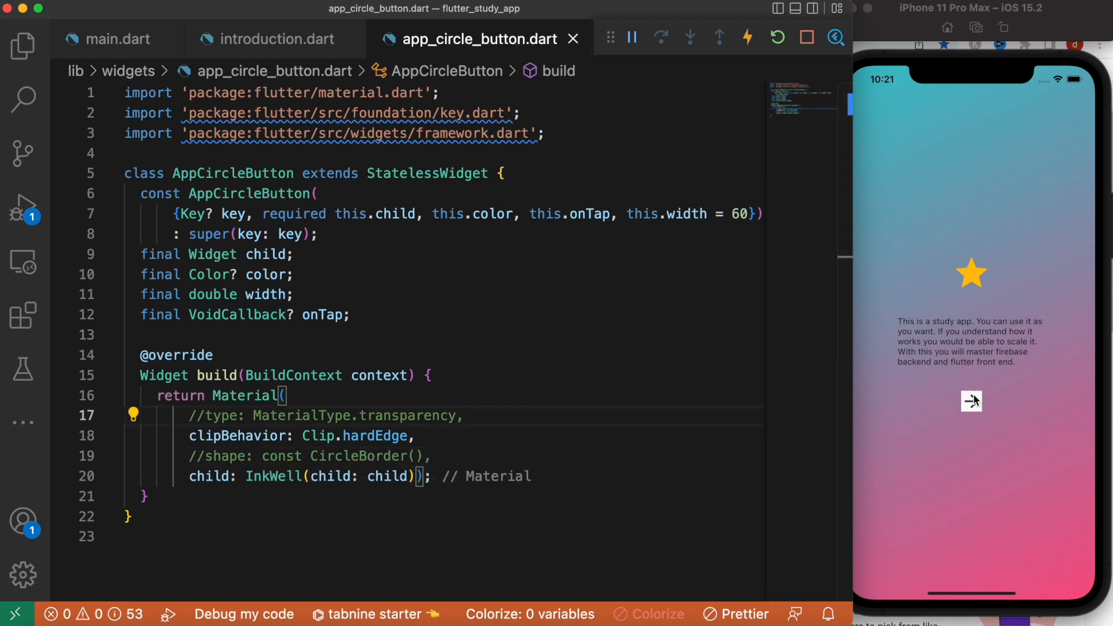
Comment out shape: const CircleBorder() for a square button, then return to main.dart
click(304, 397)
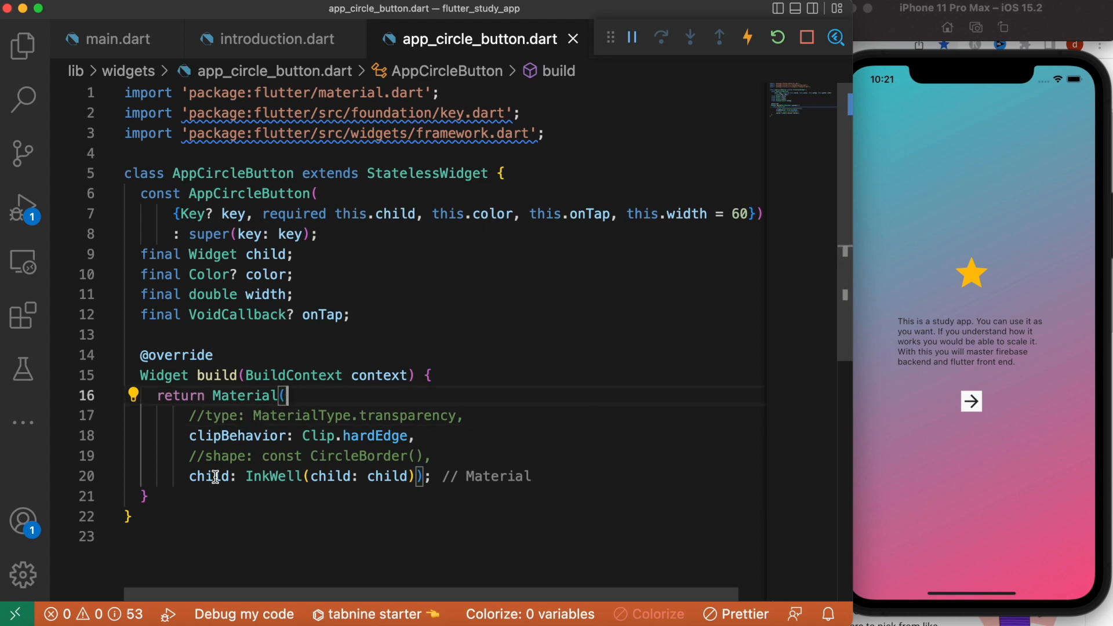
mouse_move(333, 392)
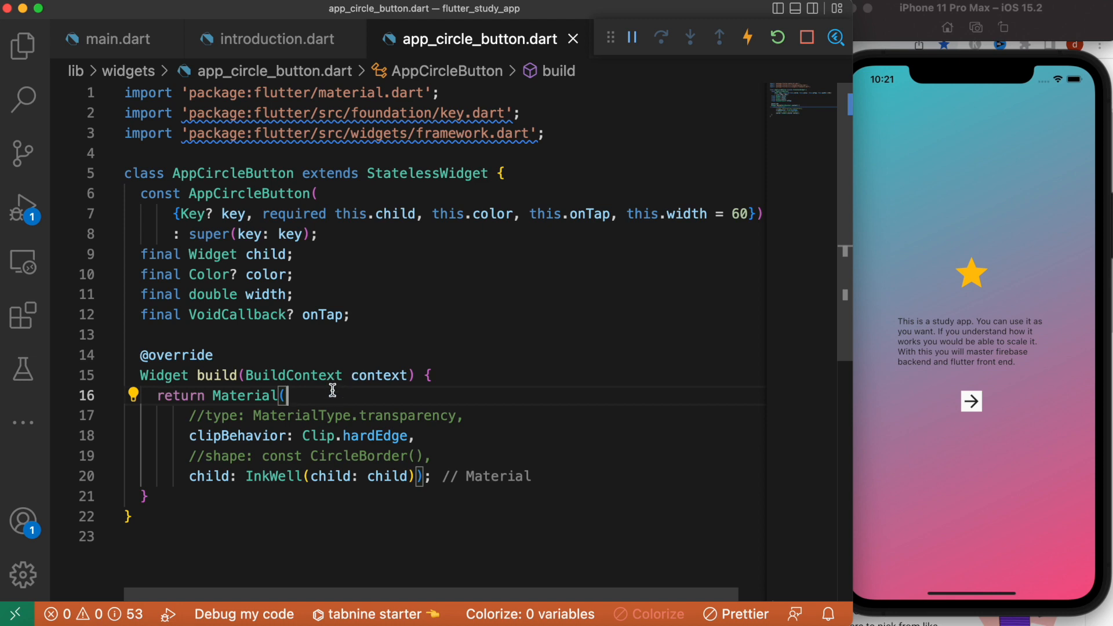
click(105, 39)
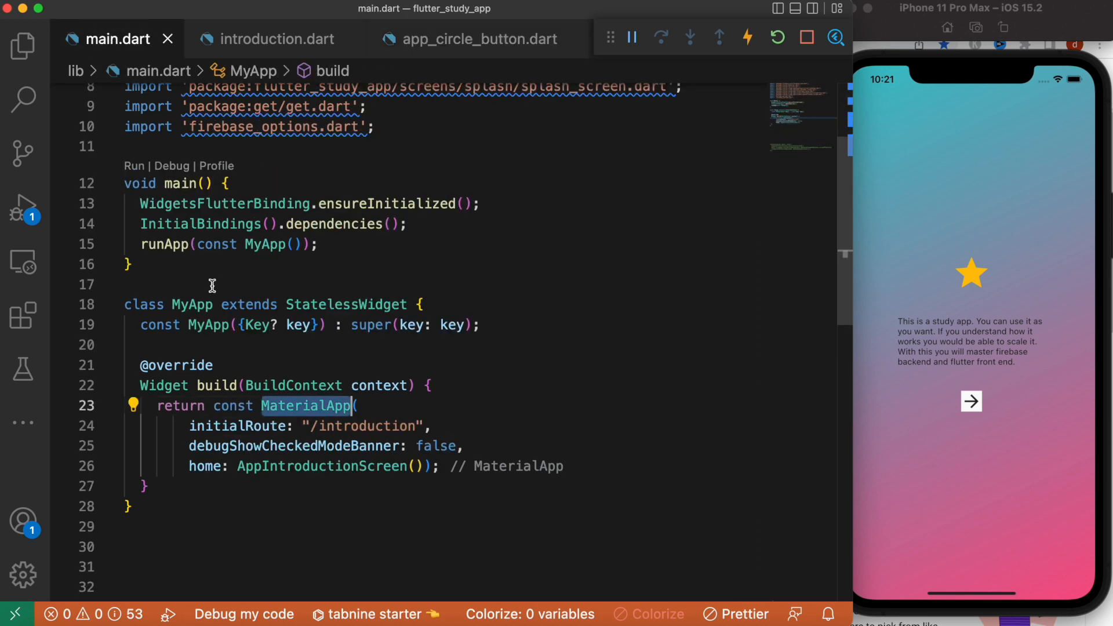